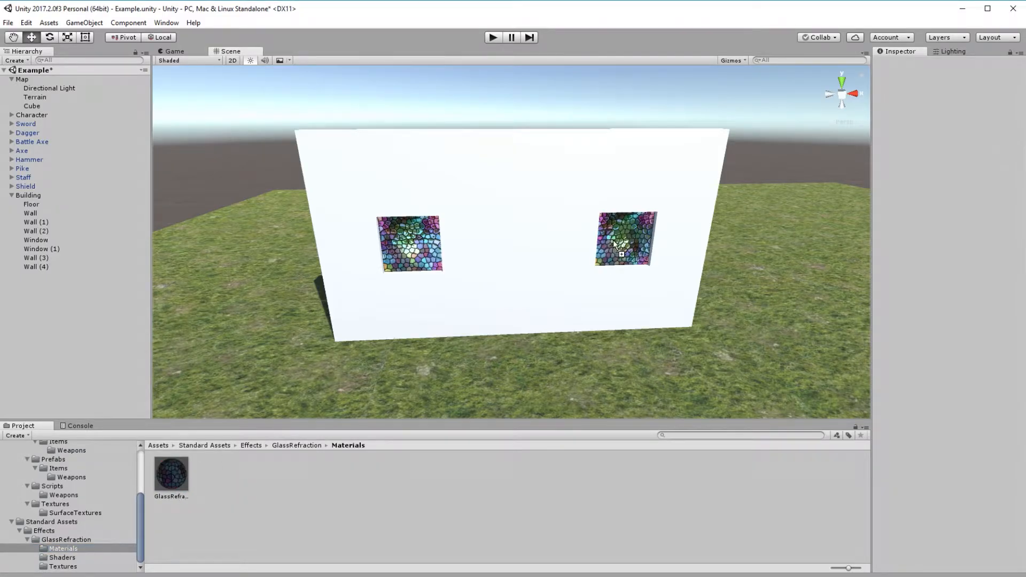
Create a Glass material in Example/Materials using the FX/Glass/Stained BumpDistort shader
left_click(171, 472)
type("Glas")
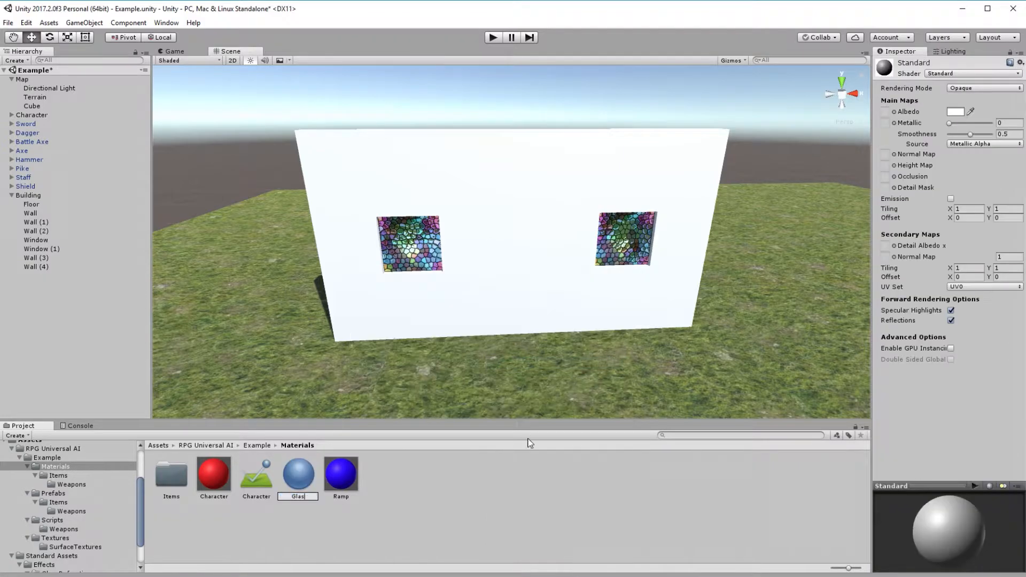
left_click(623, 239)
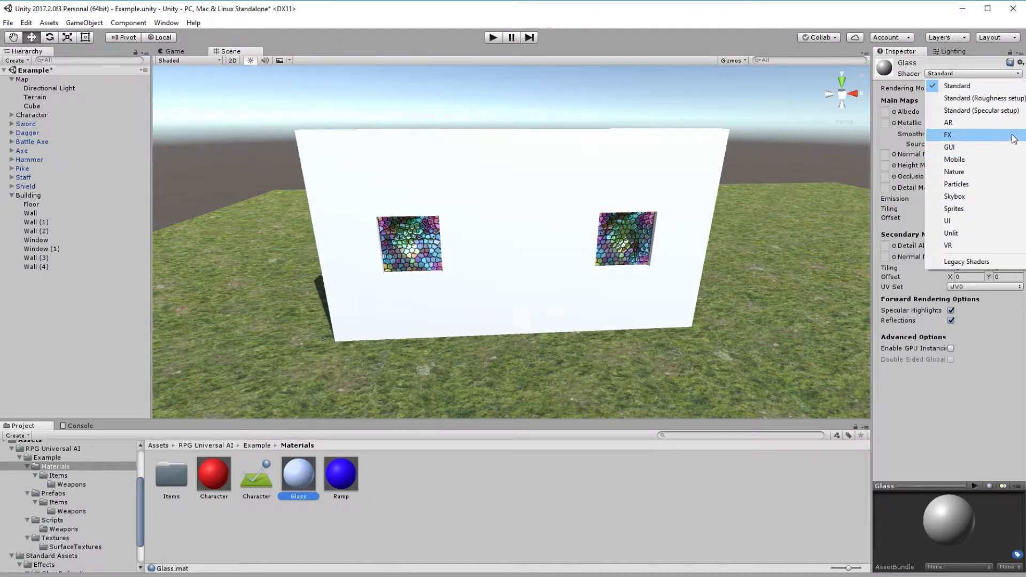
left_click(947, 134)
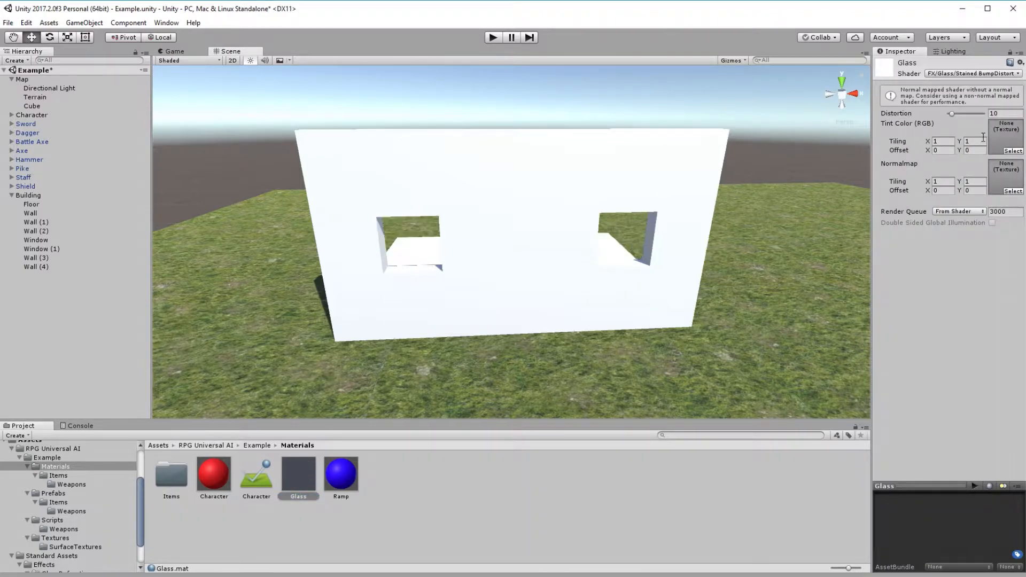
Assign GlassStainedNormals to the Glass material's Normalmap slot
left_click(1013, 134)
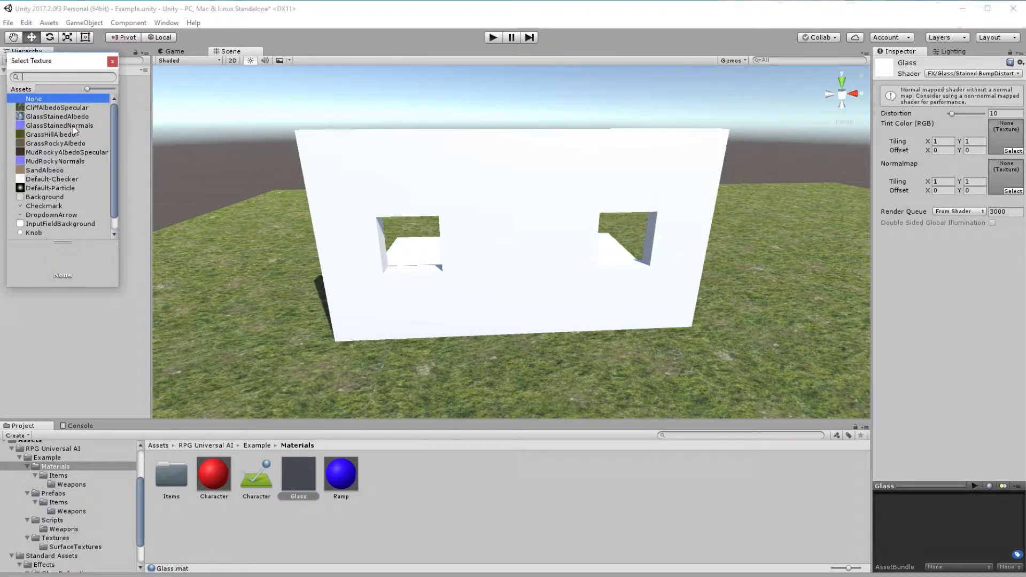
left_click(58, 110)
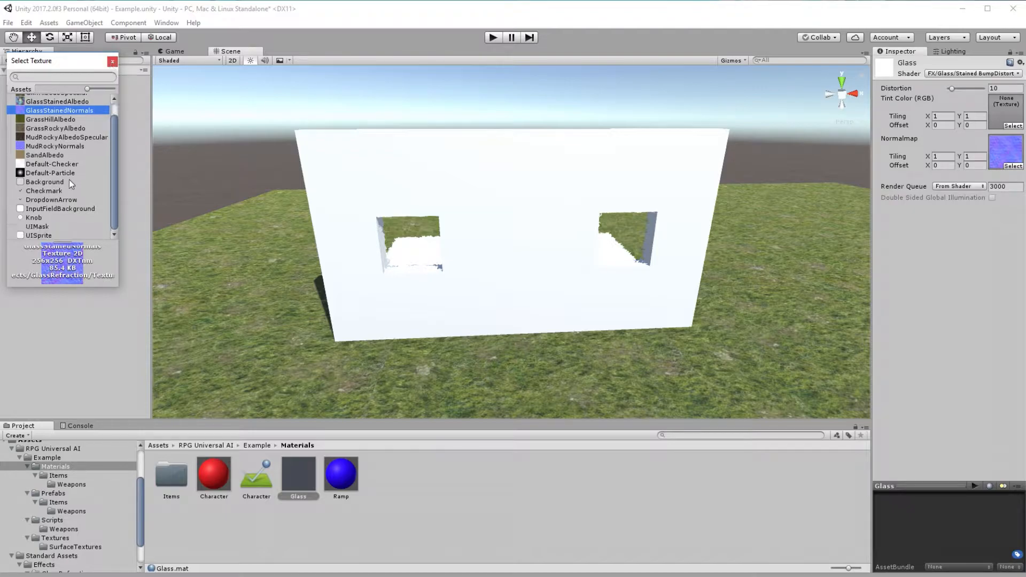
left_click(112, 61)
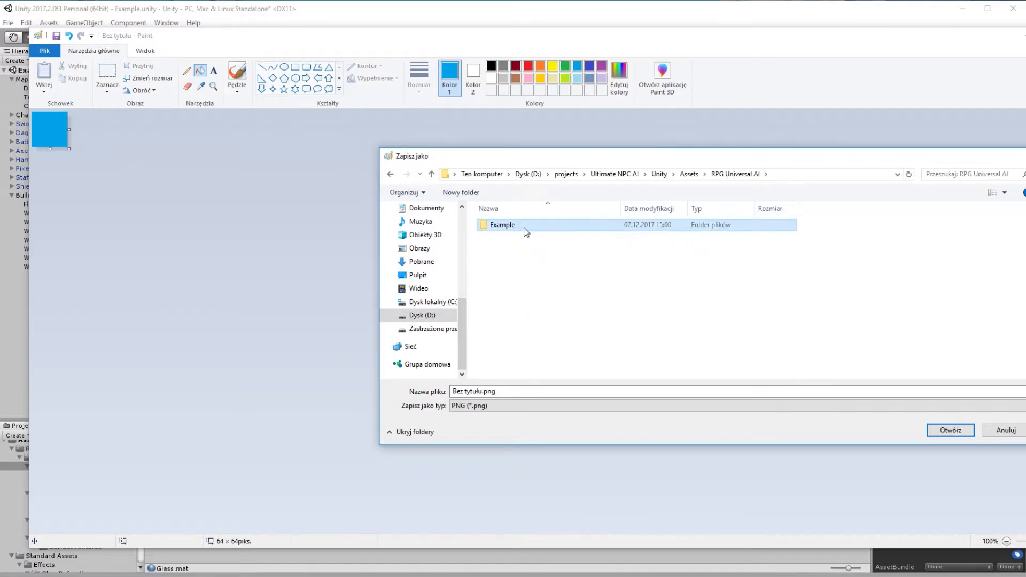
Save the 64×64 light-blue Paint image as a PNG in Assets/RPG Universal AI/Example/Textures
double_click(502, 225)
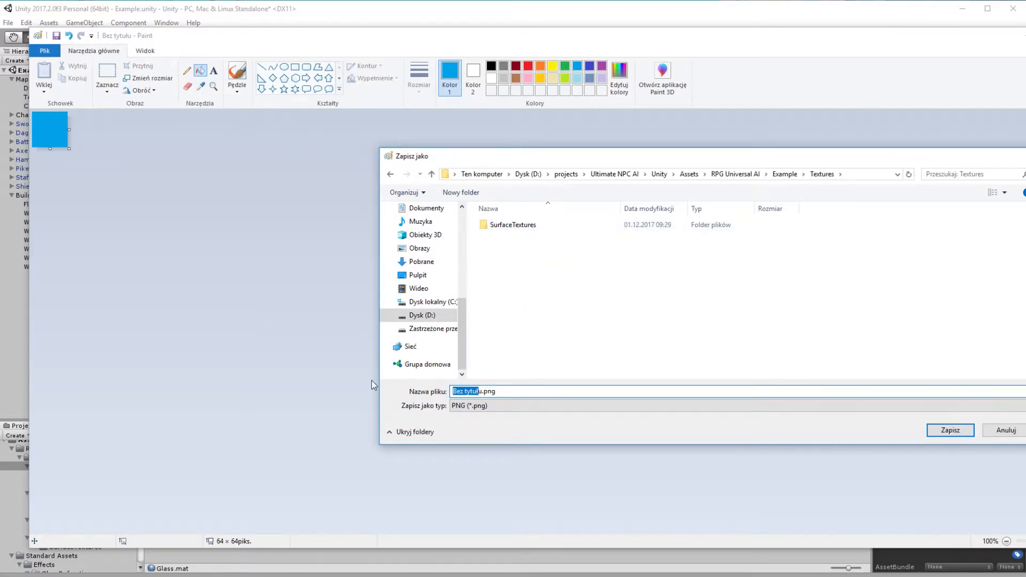
left_click(950, 430)
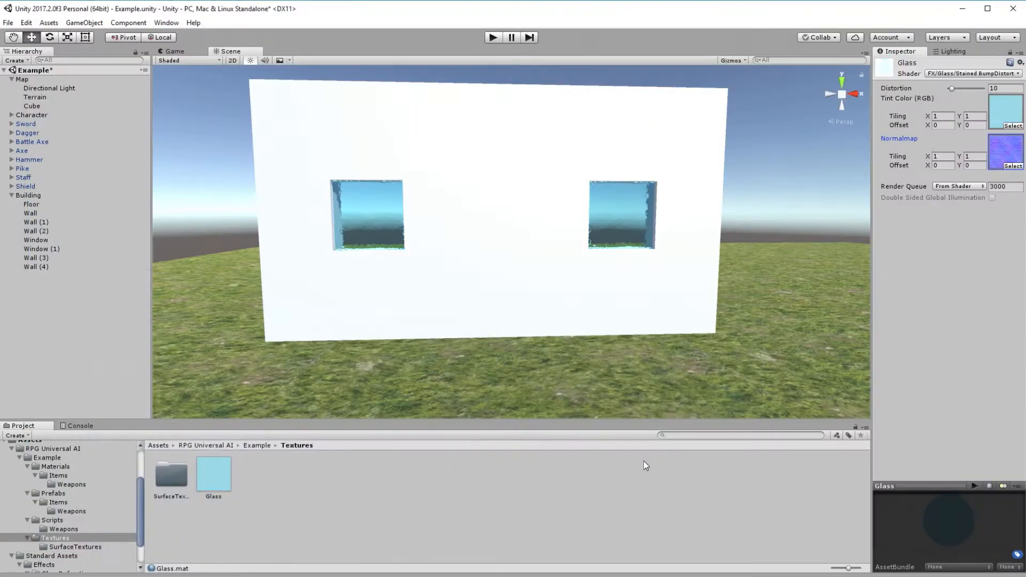
Select Window (1) to confirm it uses the blue-tinted Glass material
left_click(41, 248)
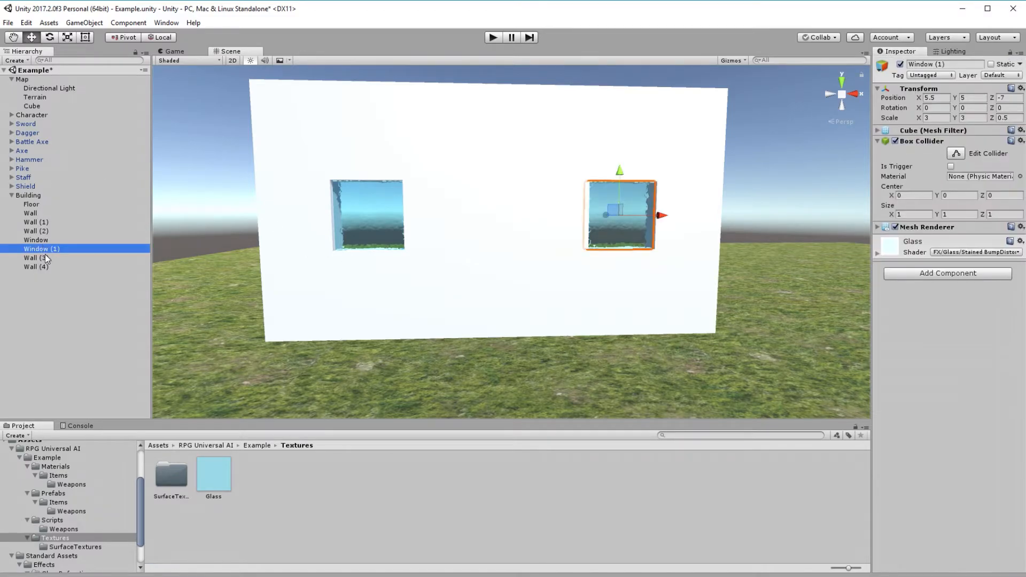